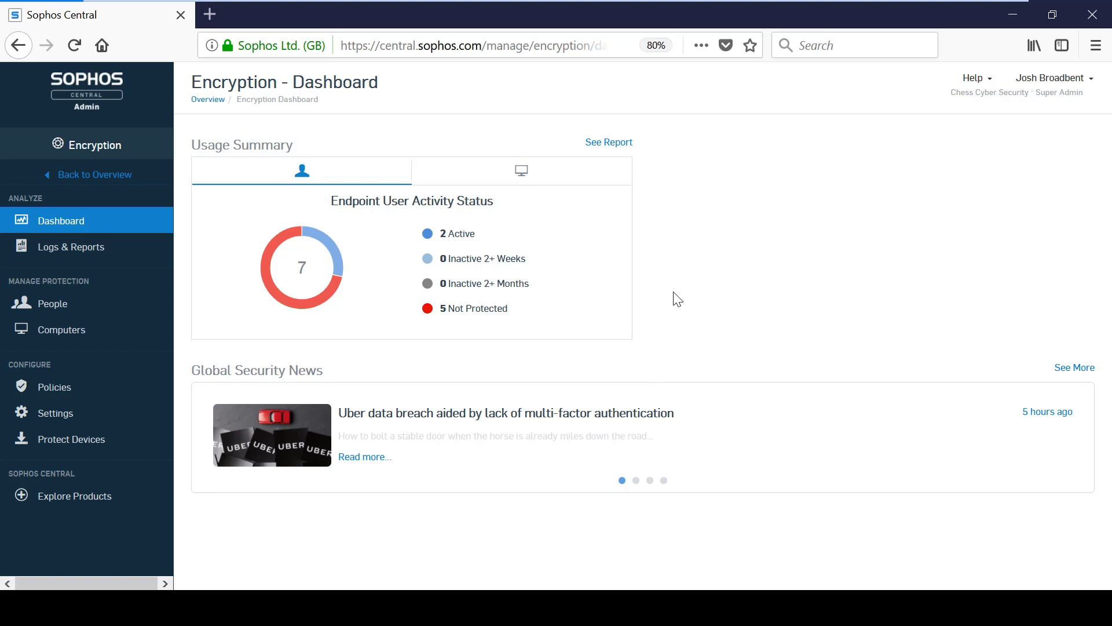
mouse_move(408, 160)
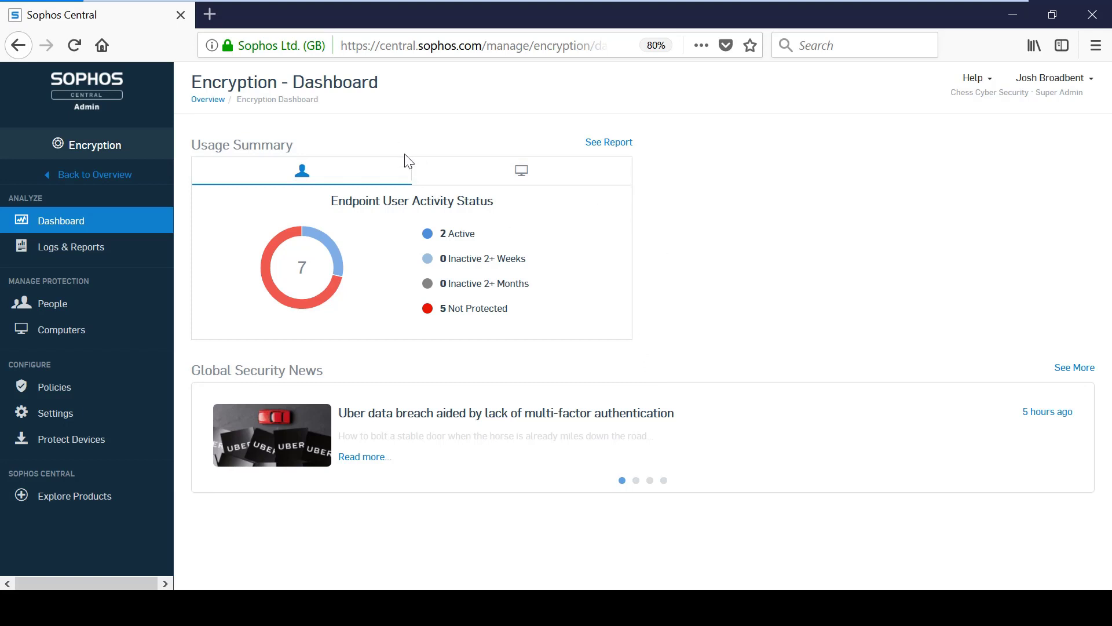
mouse_move(379, 125)
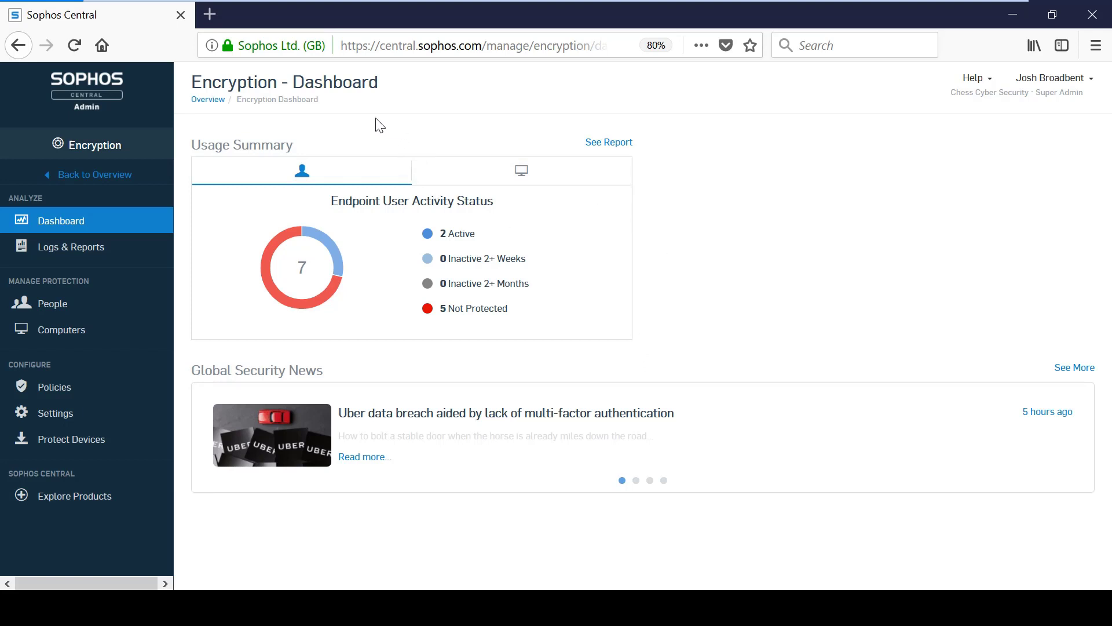
mouse_move(357, 153)
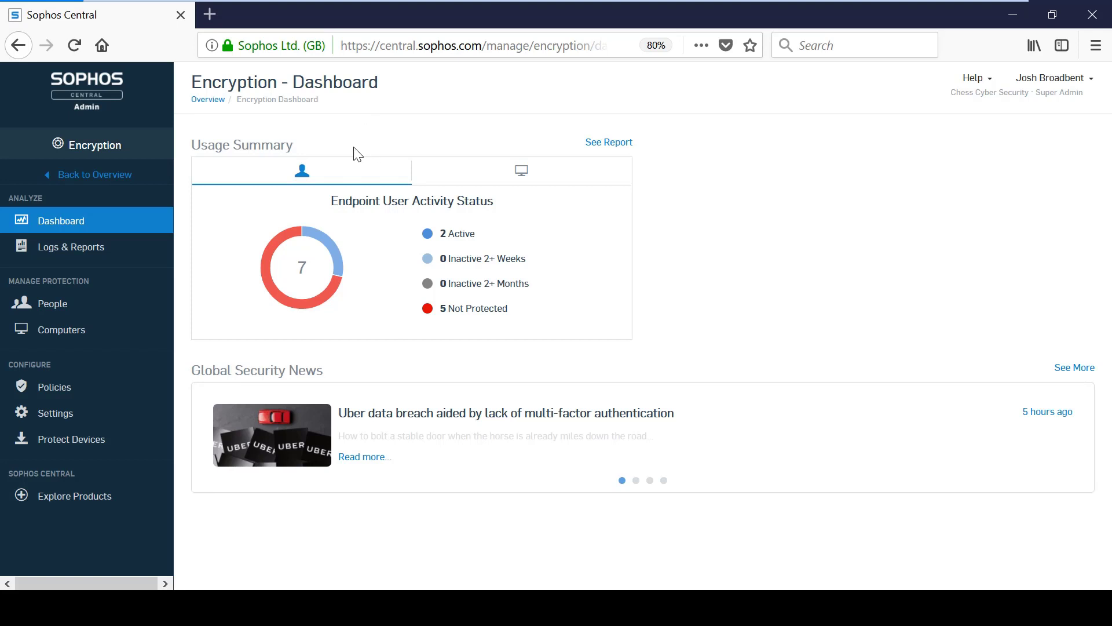
mouse_move(314, 157)
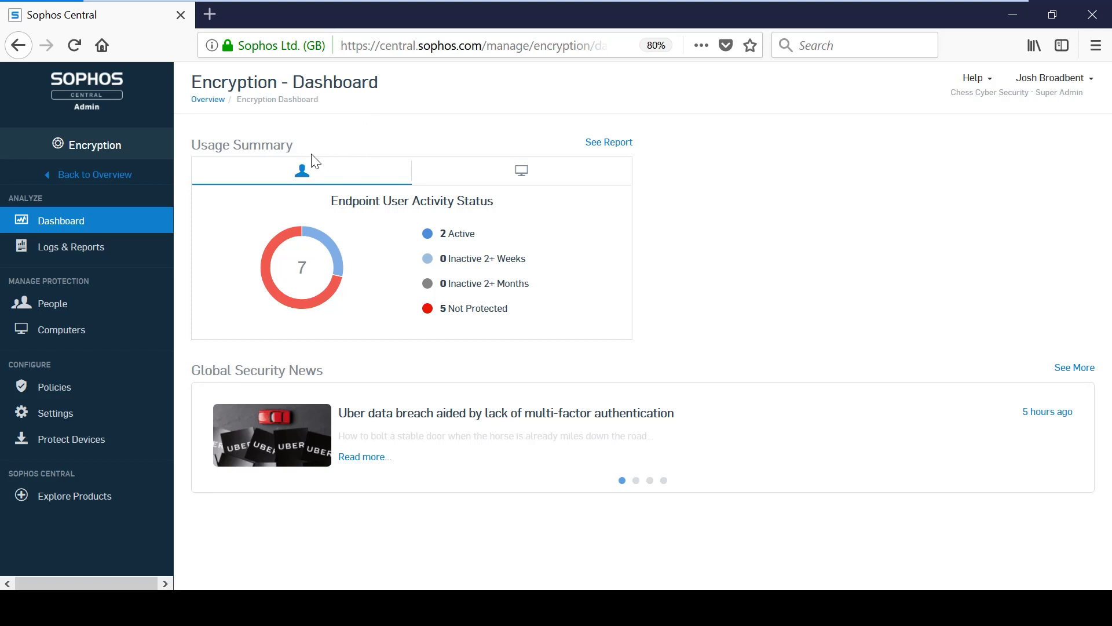
mouse_move(163, 247)
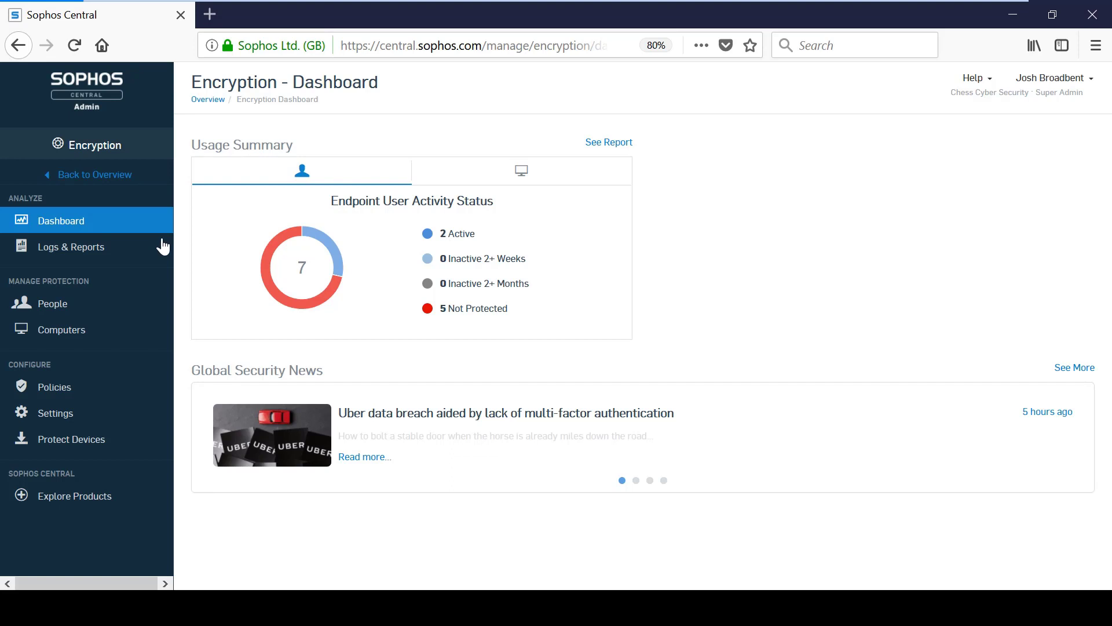
mouse_move(70, 439)
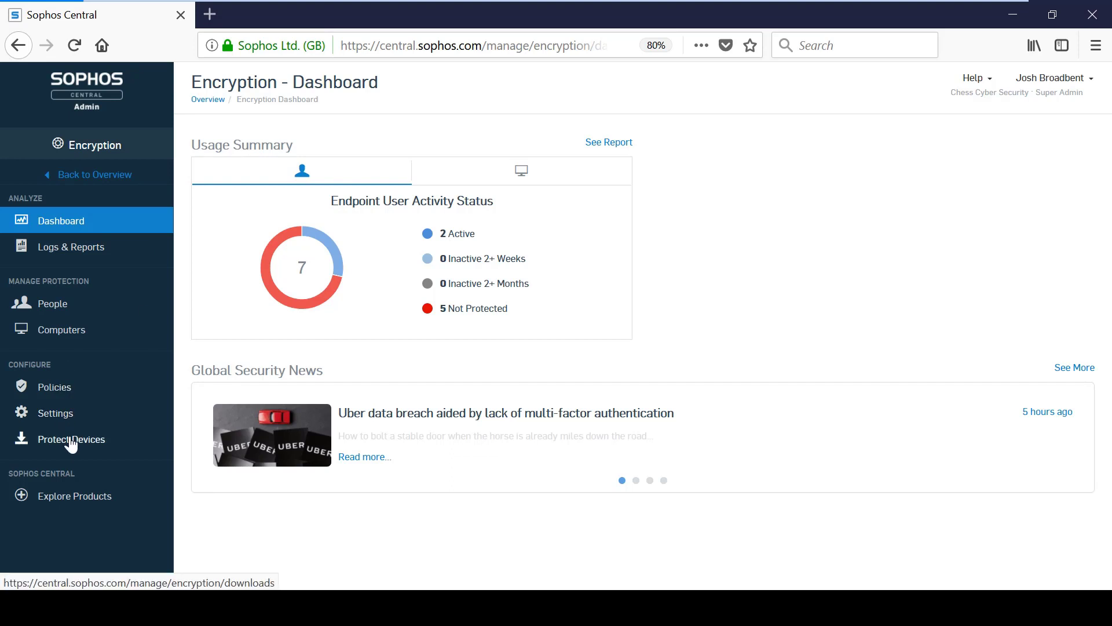
mouse_move(68, 436)
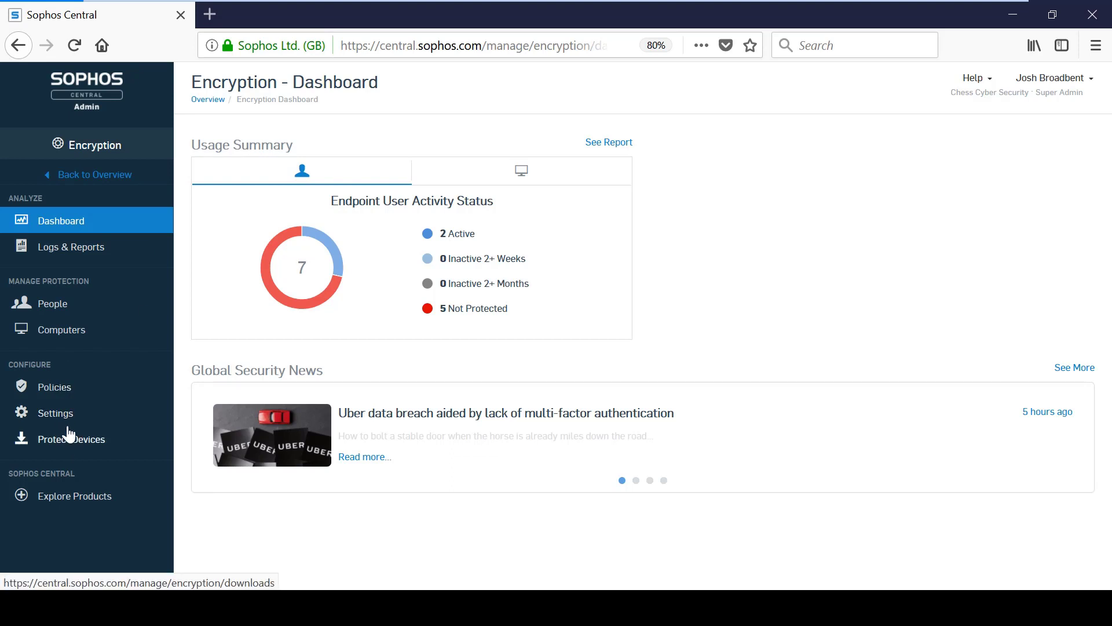
mouse_move(70, 443)
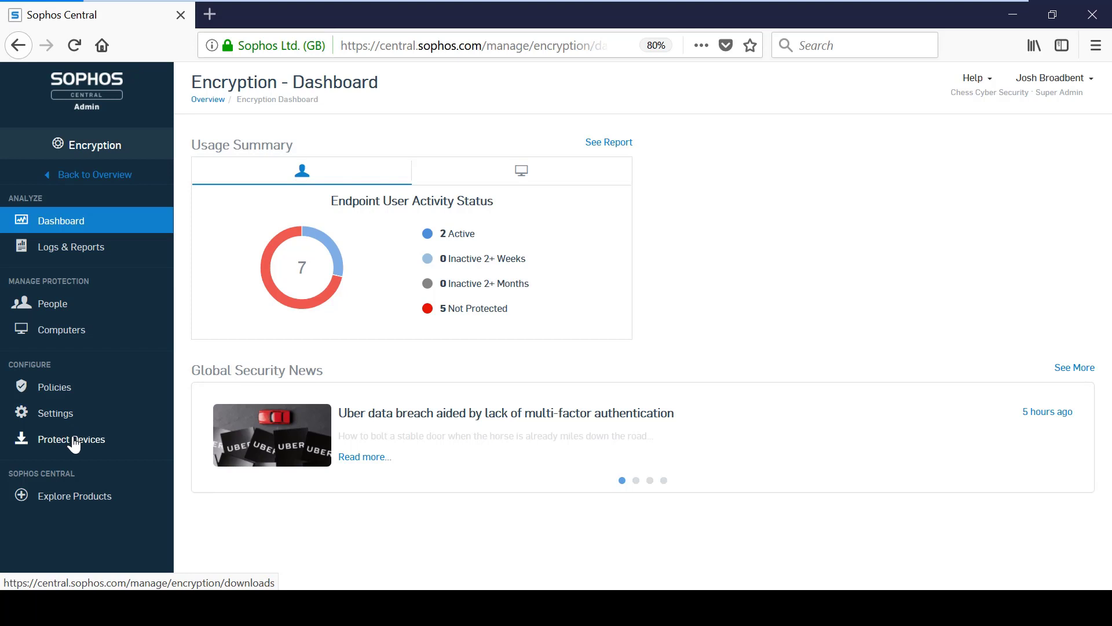
Step: Show the Encryption Protect Devices page with Windows and macOS installer downloads
click(70, 439)
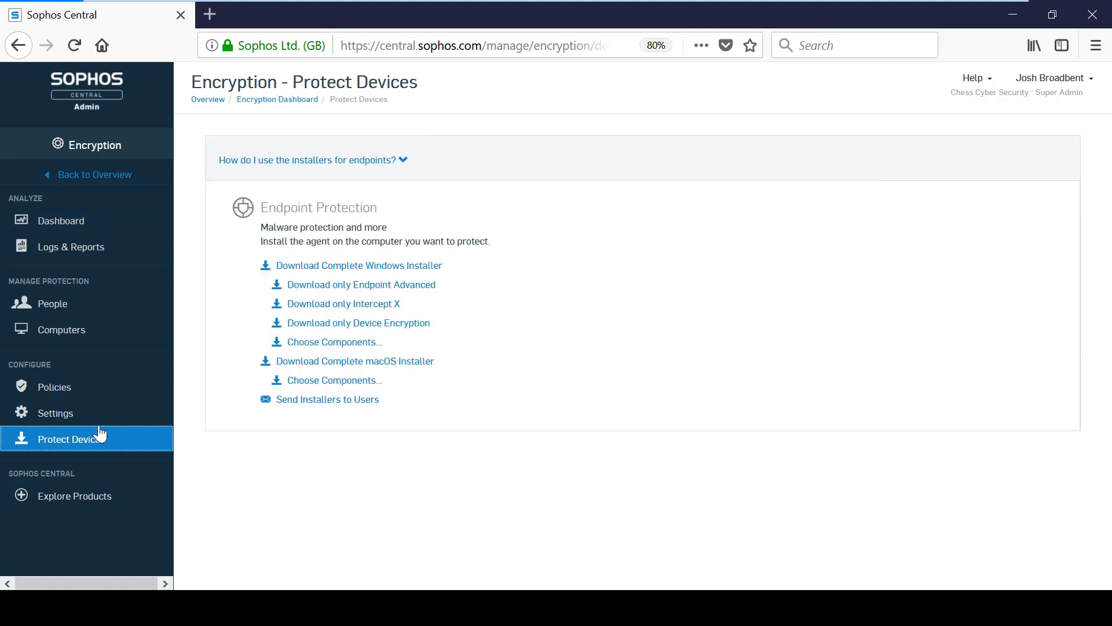
mouse_move(410, 334)
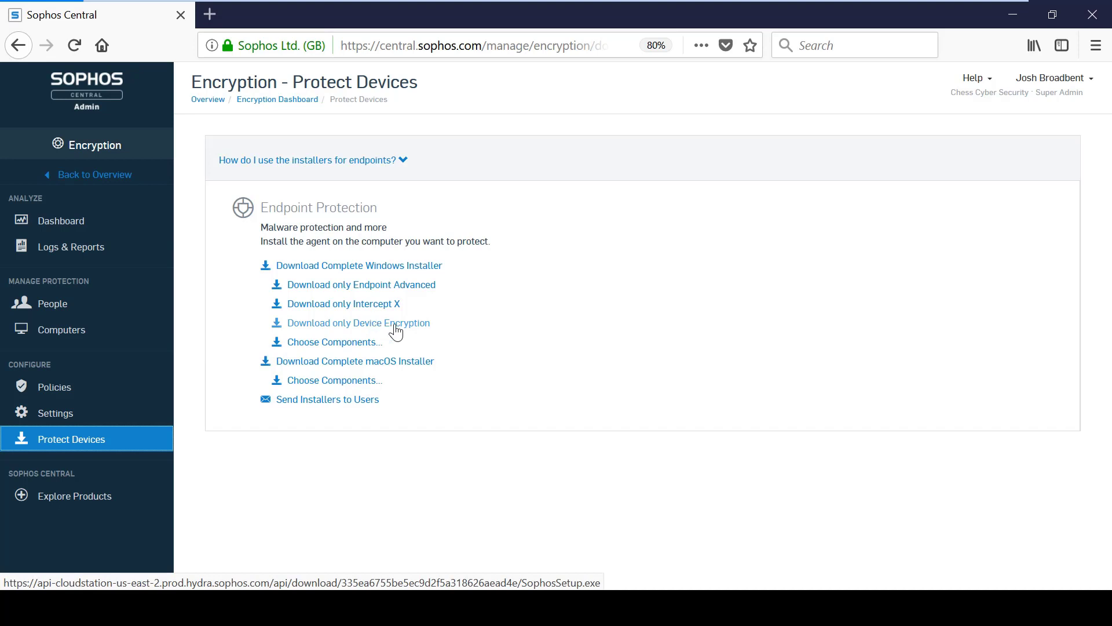
mouse_move(196, 379)
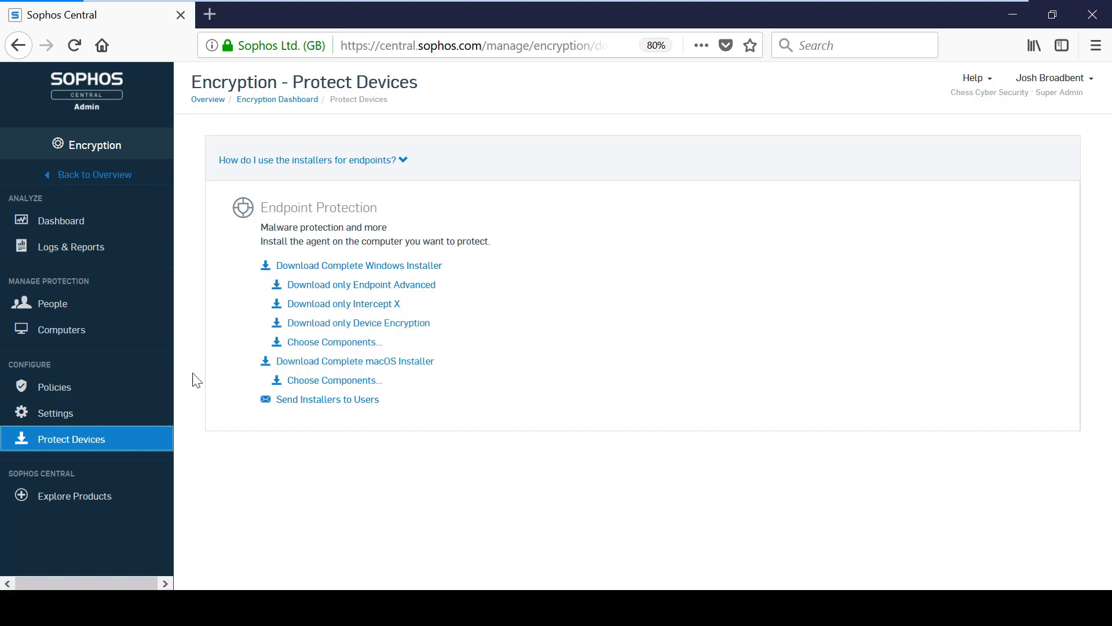
mouse_move(63, 386)
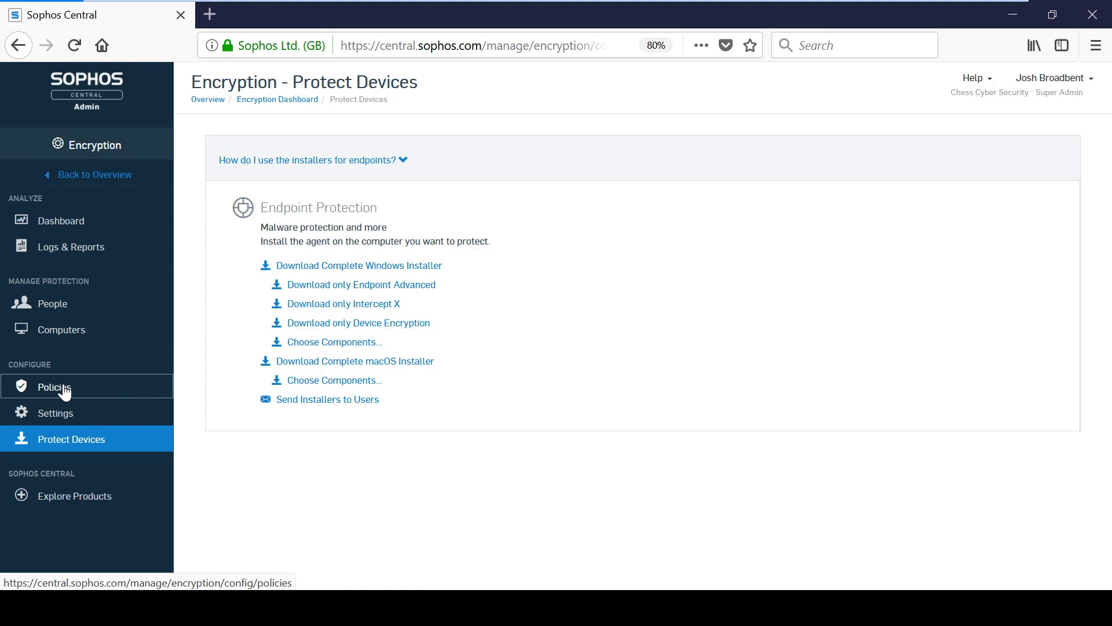
Step: Save the Base Policy with 'Encrypt used space only' left off, keeping full-disk encryption
click(54, 387)
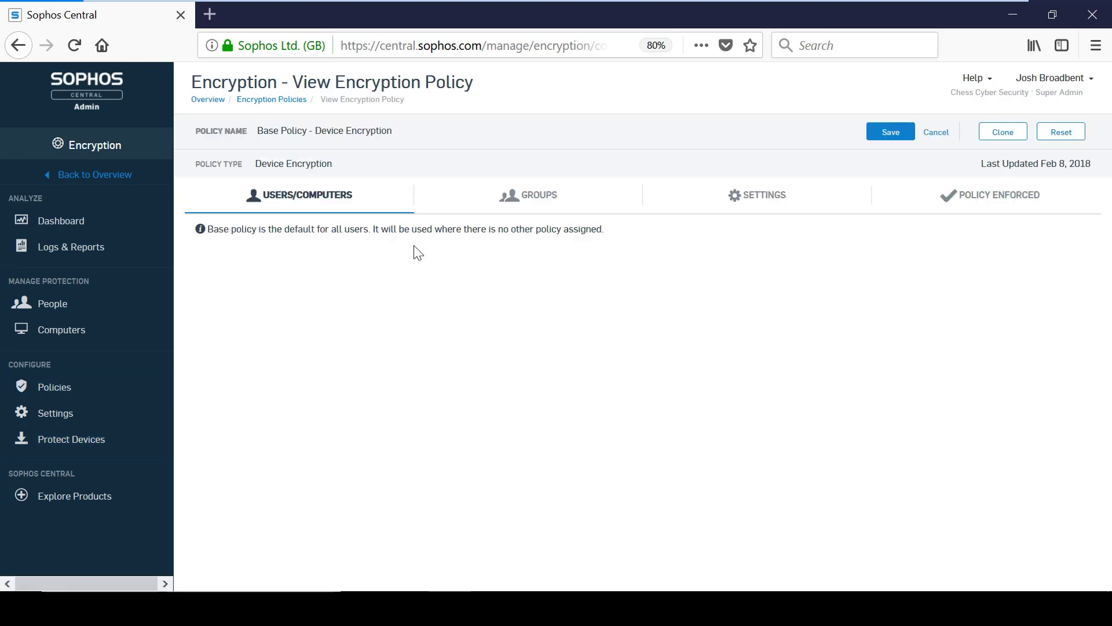
click(756, 194)
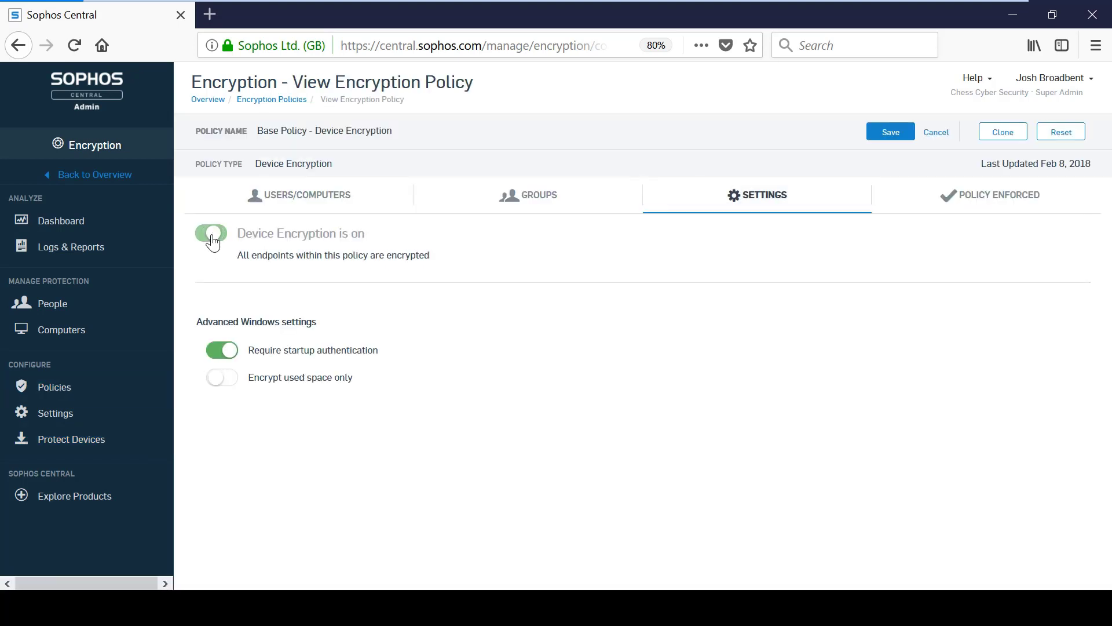
mouse_move(247, 358)
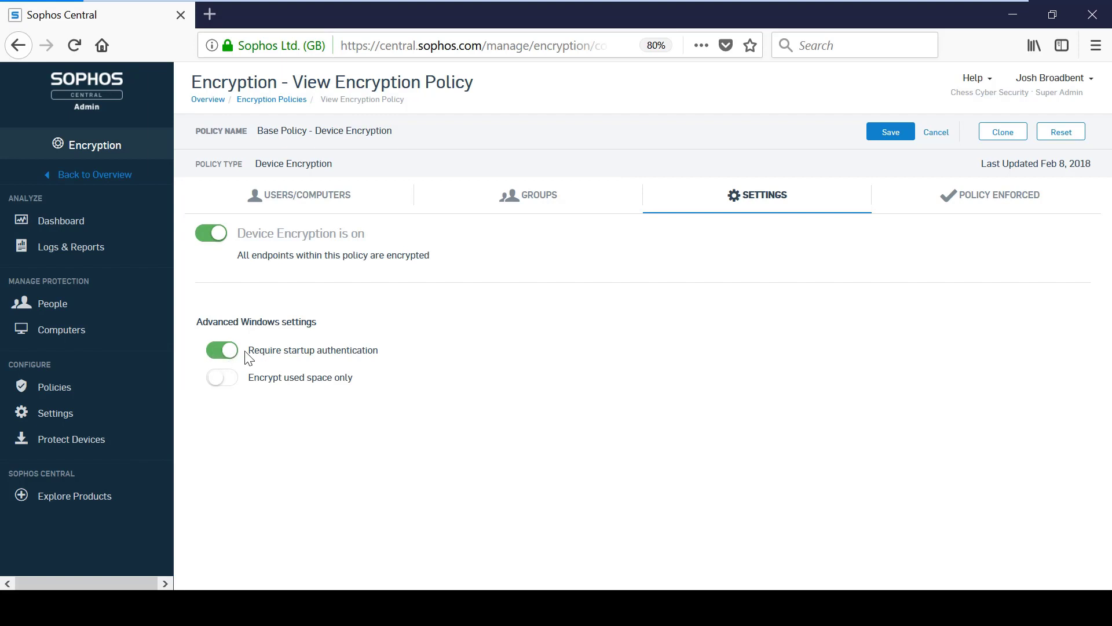
mouse_move(389, 356)
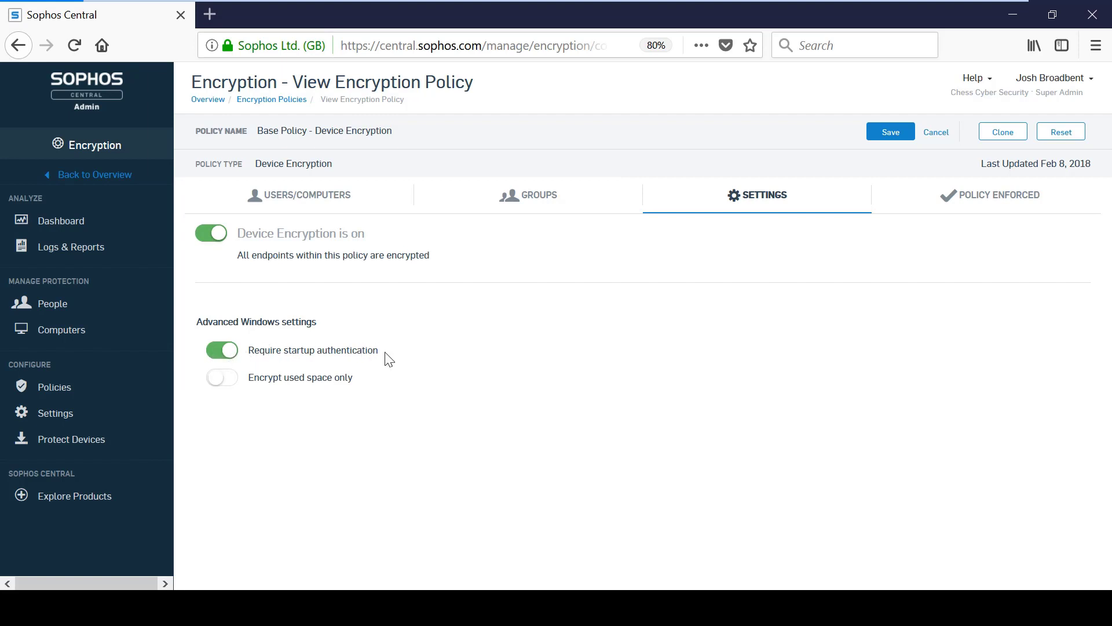
mouse_move(306, 350)
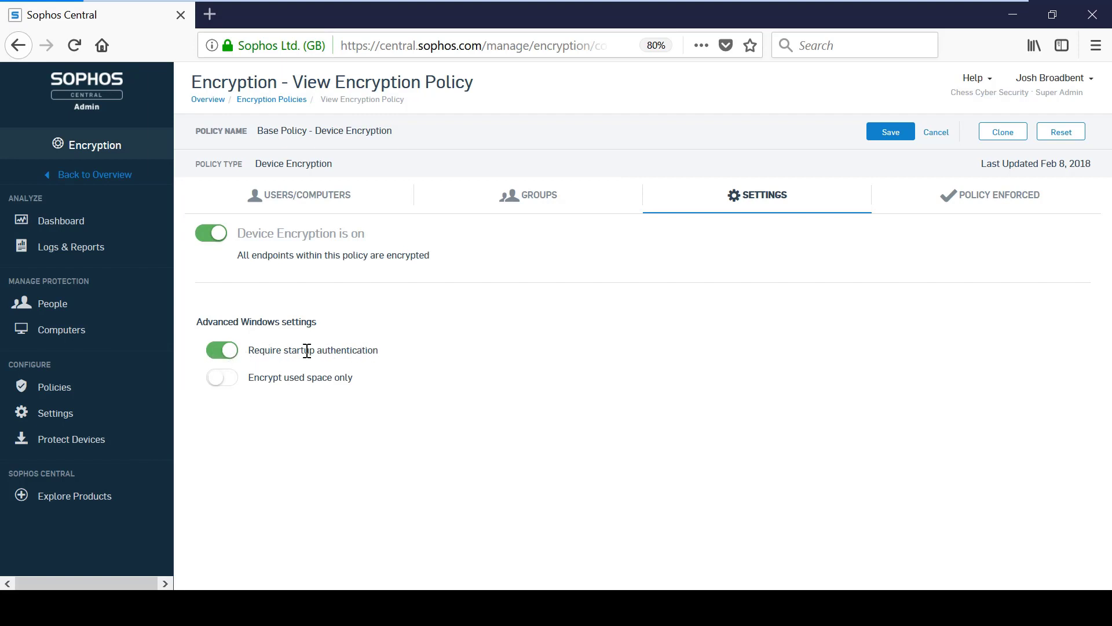
mouse_move(221, 376)
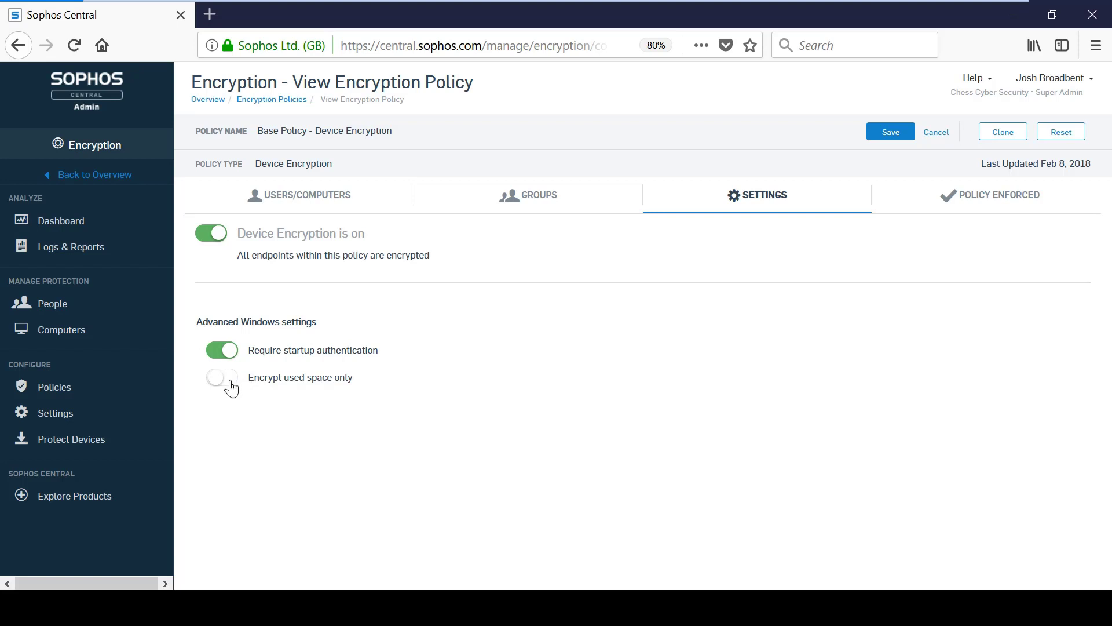
click(222, 376)
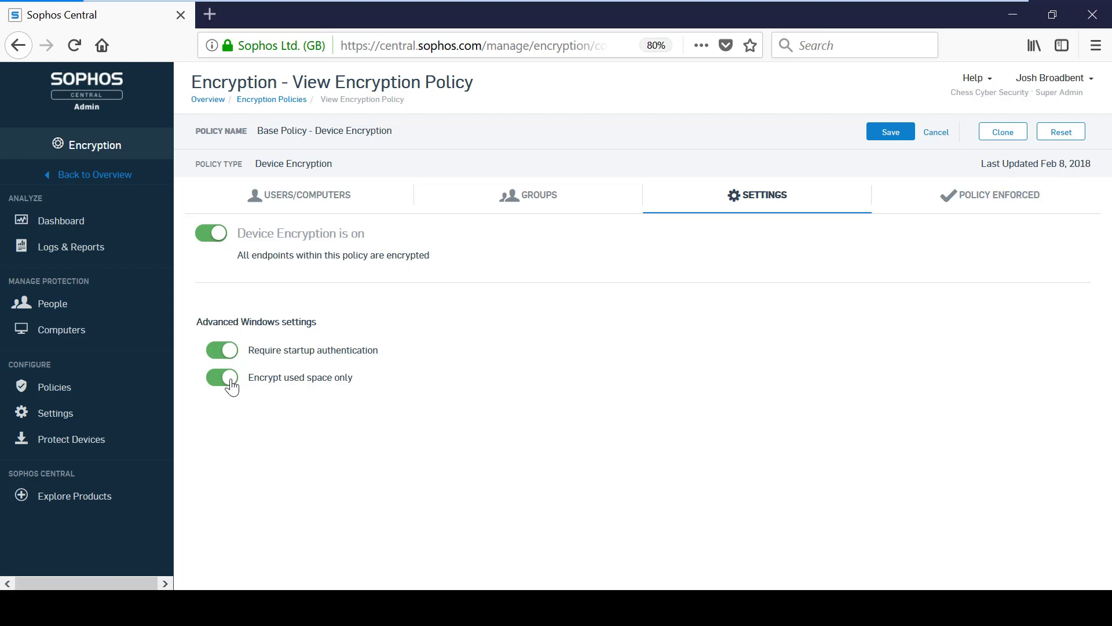
click(221, 377)
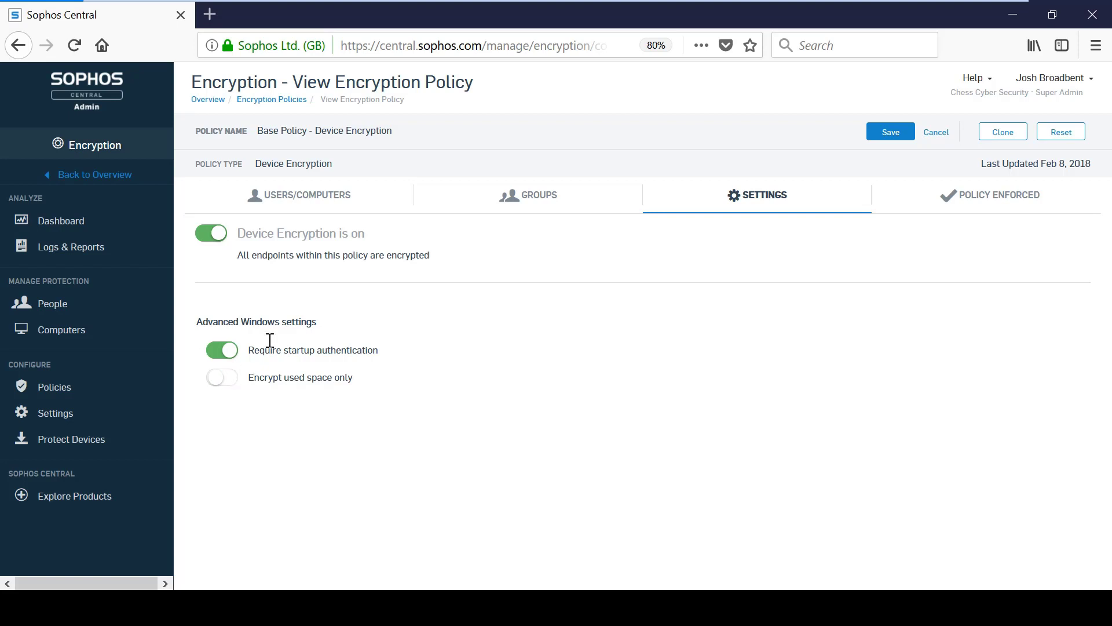
mouse_move(940, 174)
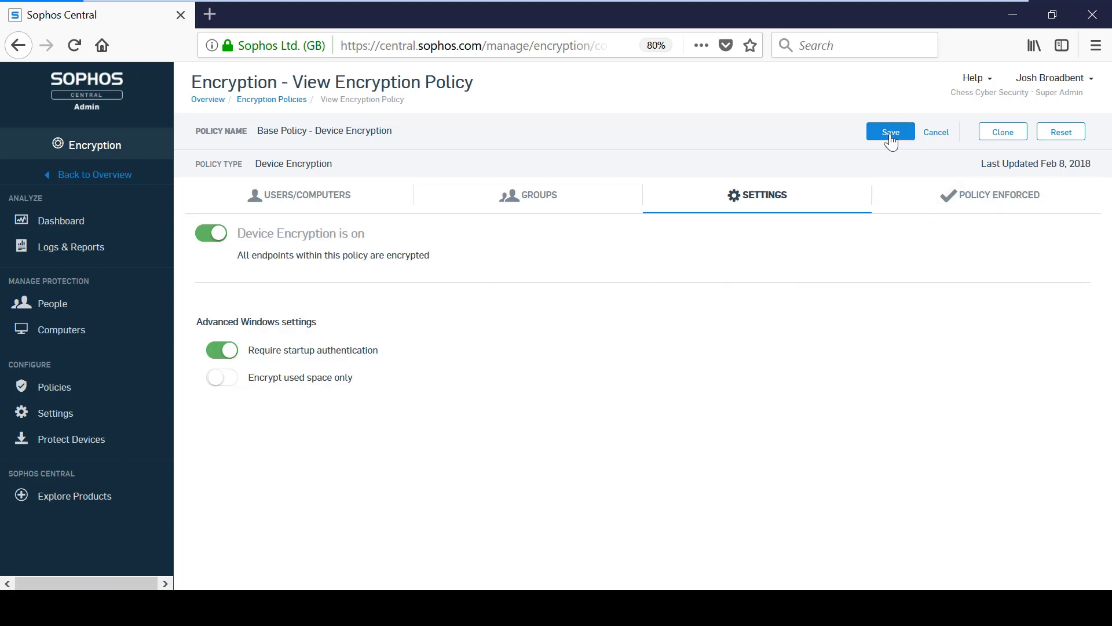
mouse_move(895, 140)
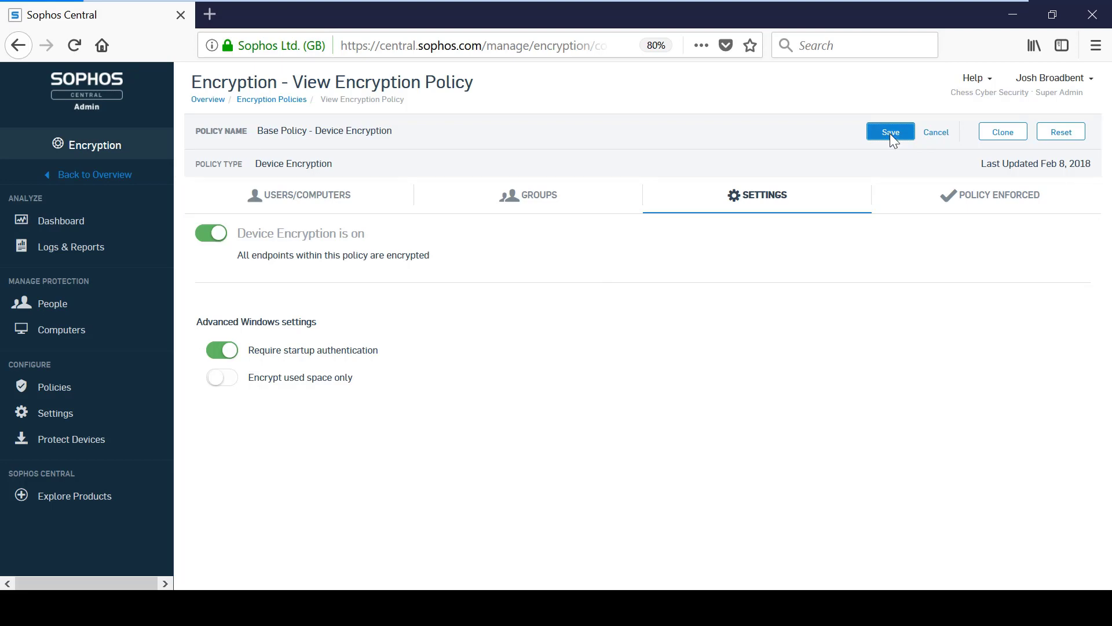
click(890, 132)
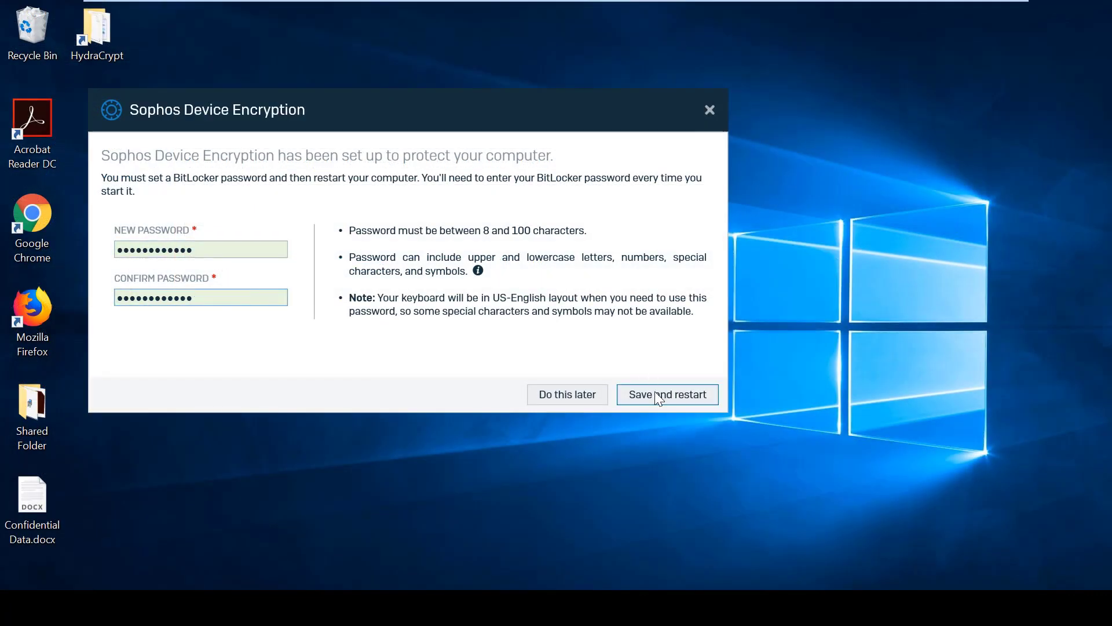
Step: Save the BitLocker password, restart the computer, and dismiss the sign-out notice
click(666, 394)
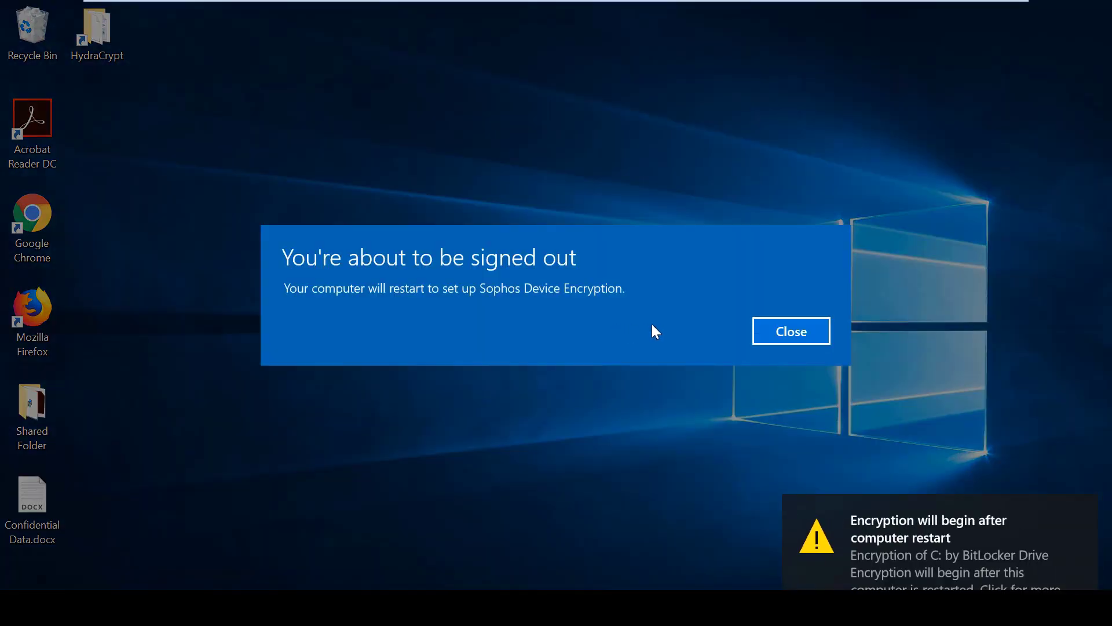
mouse_move(784, 339)
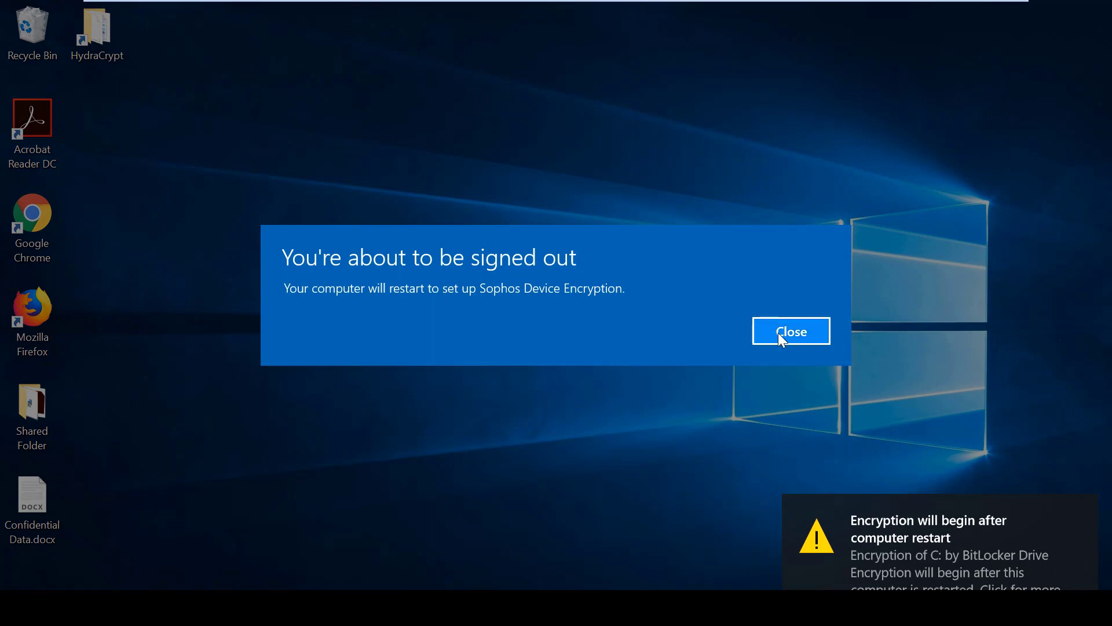
click(791, 331)
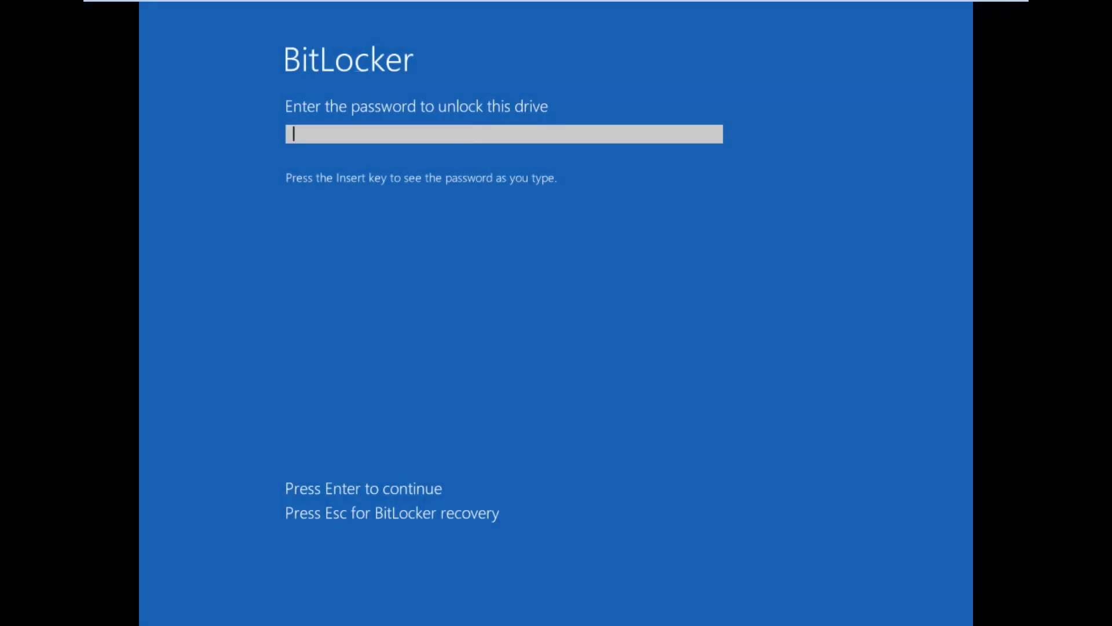
Step: Enter the BitLocker password at the pre-boot screen to unlock the drive
text(password)
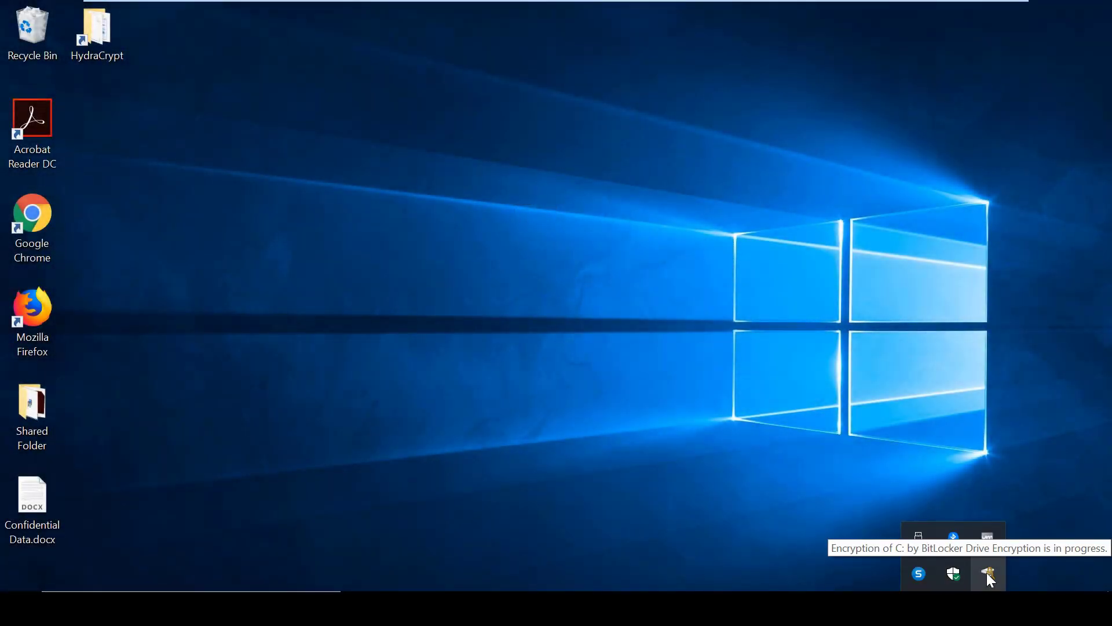
Step: Show BitLocker's progress window with drive C: encryption at 9.9% completed
click(987, 574)
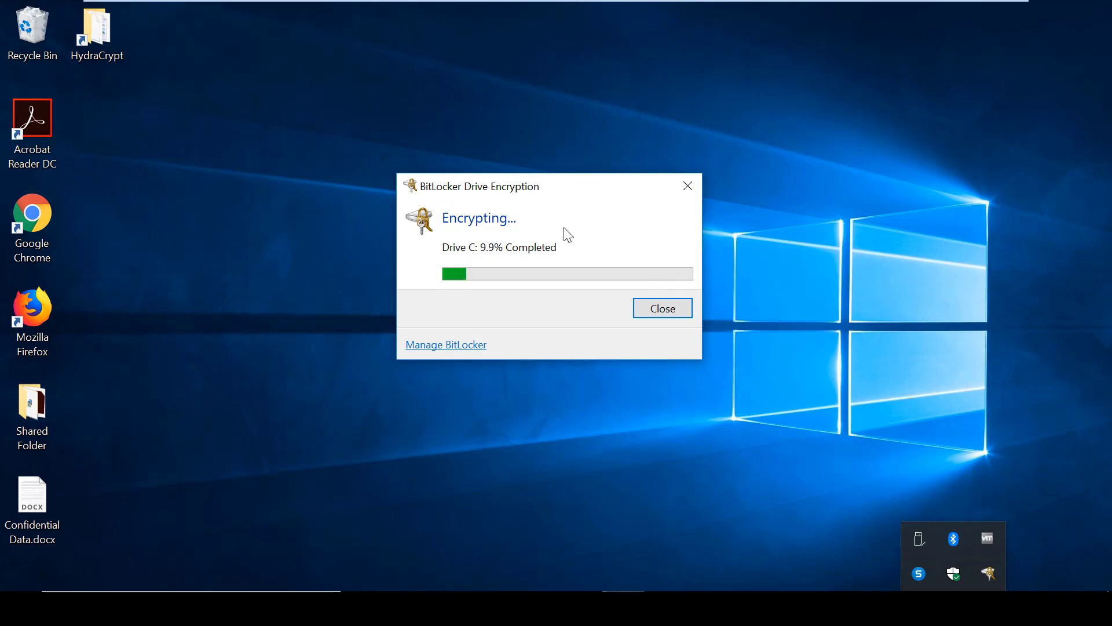
mouse_move(613, 363)
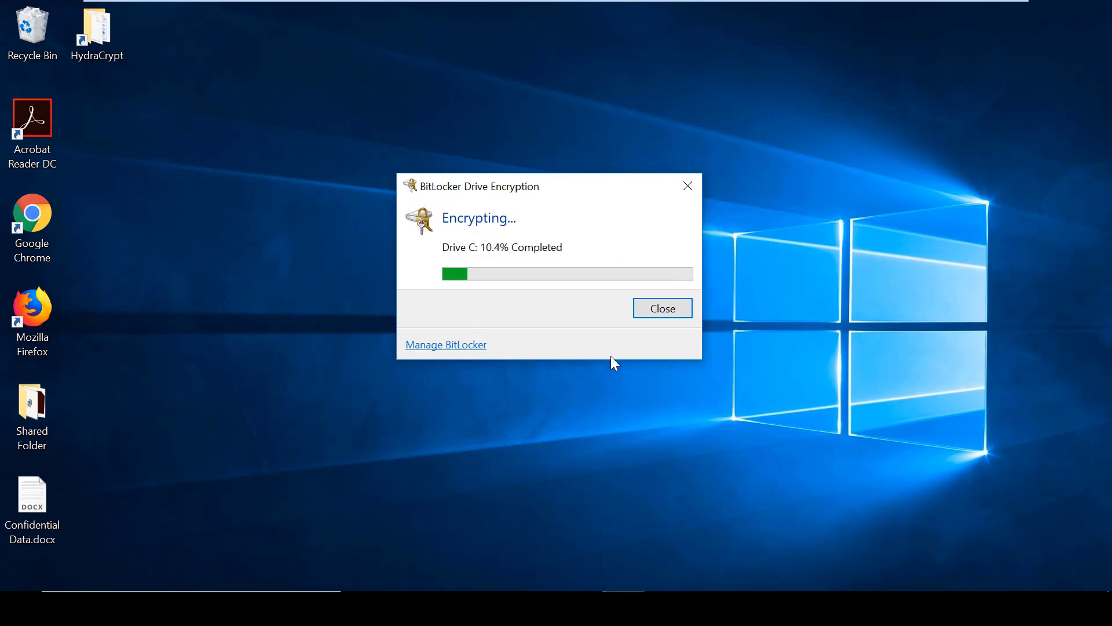